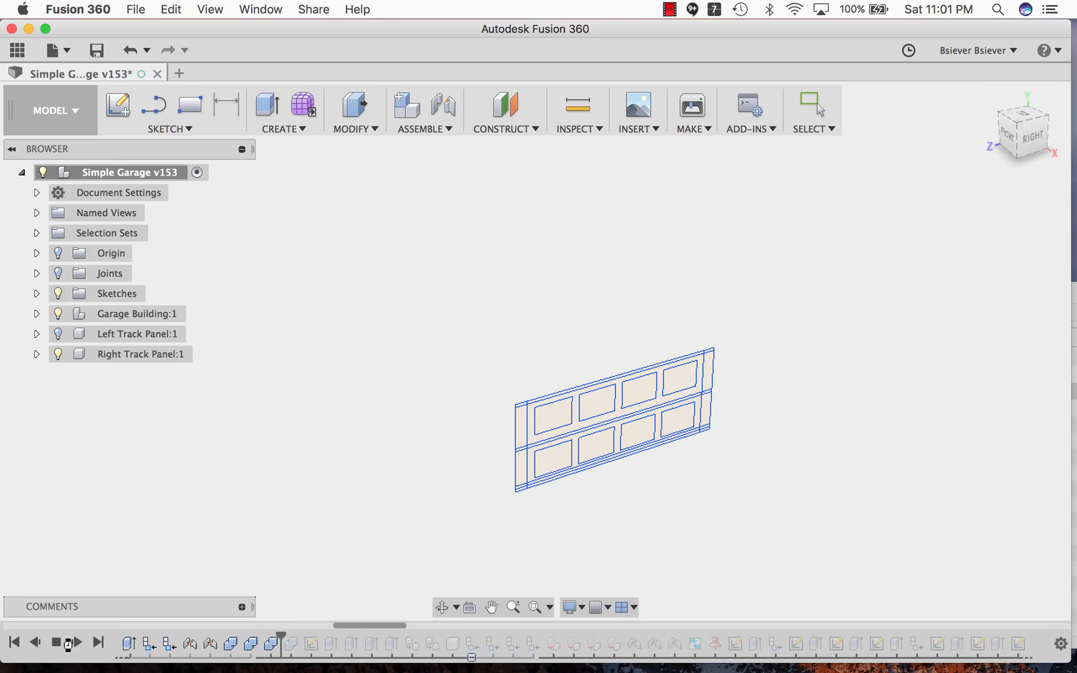
Step: Step the timeline forward to play the top door panel's extrusion
click(311, 643)
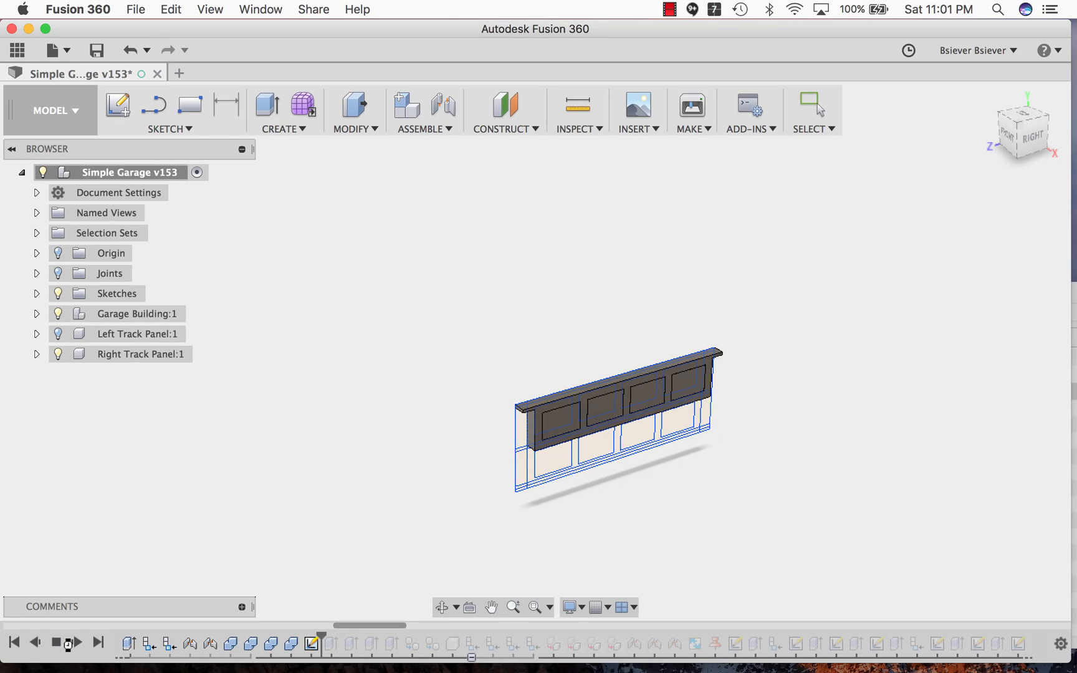